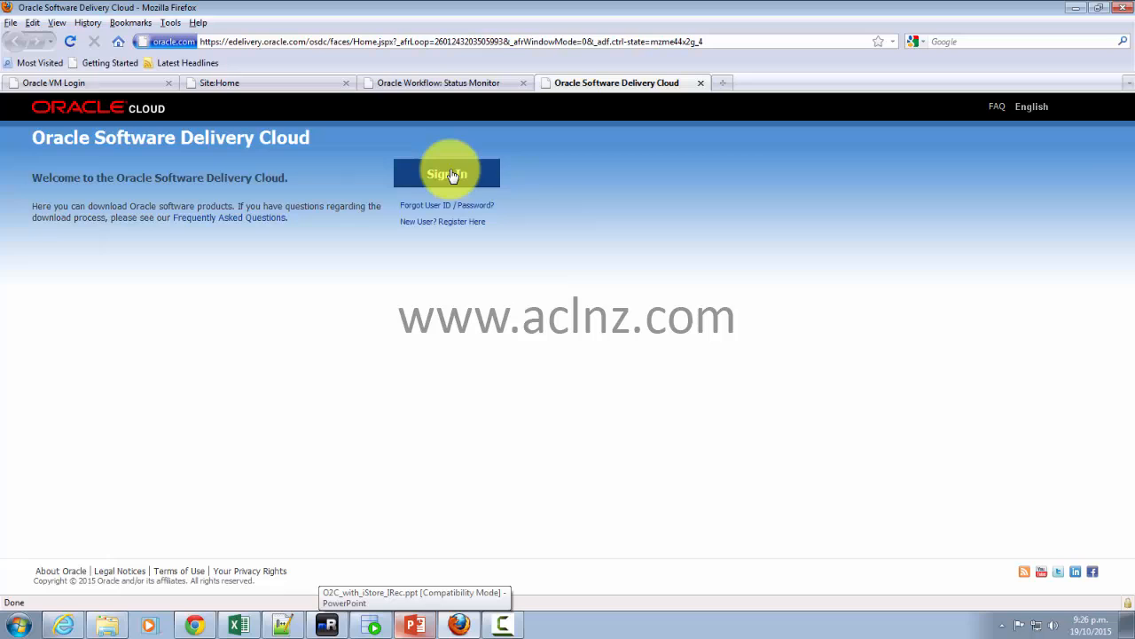
Sign in to Oracle Software Delivery Cloud with the Oracle account.
{"action": "left_click", "coordinate": [447, 173]}
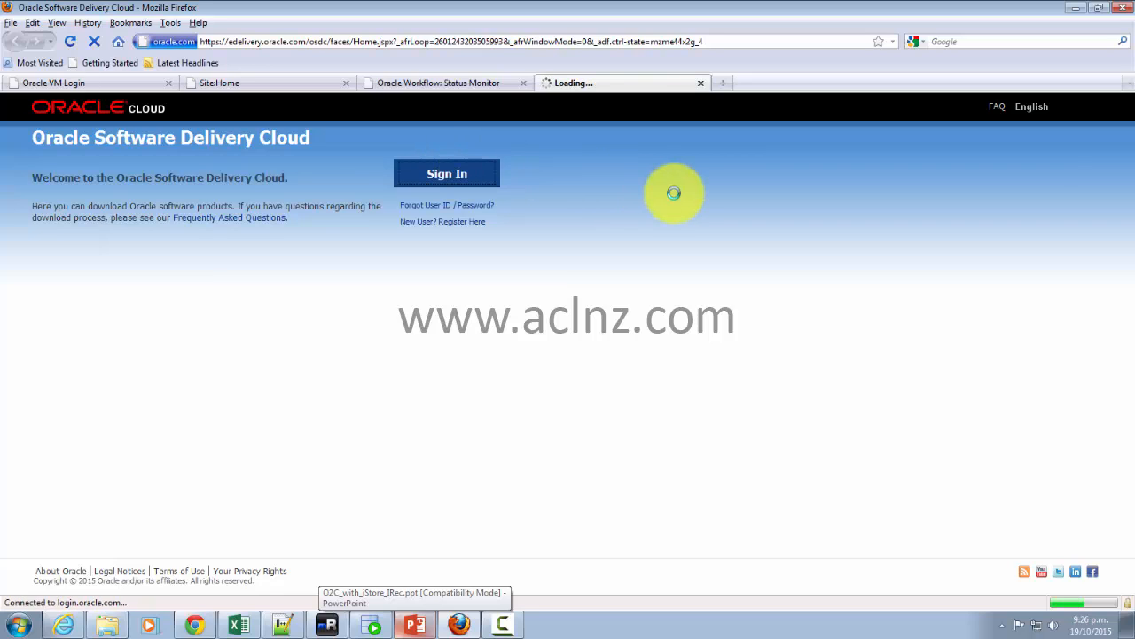
{"action": "left_click", "coordinate": [447, 173]}
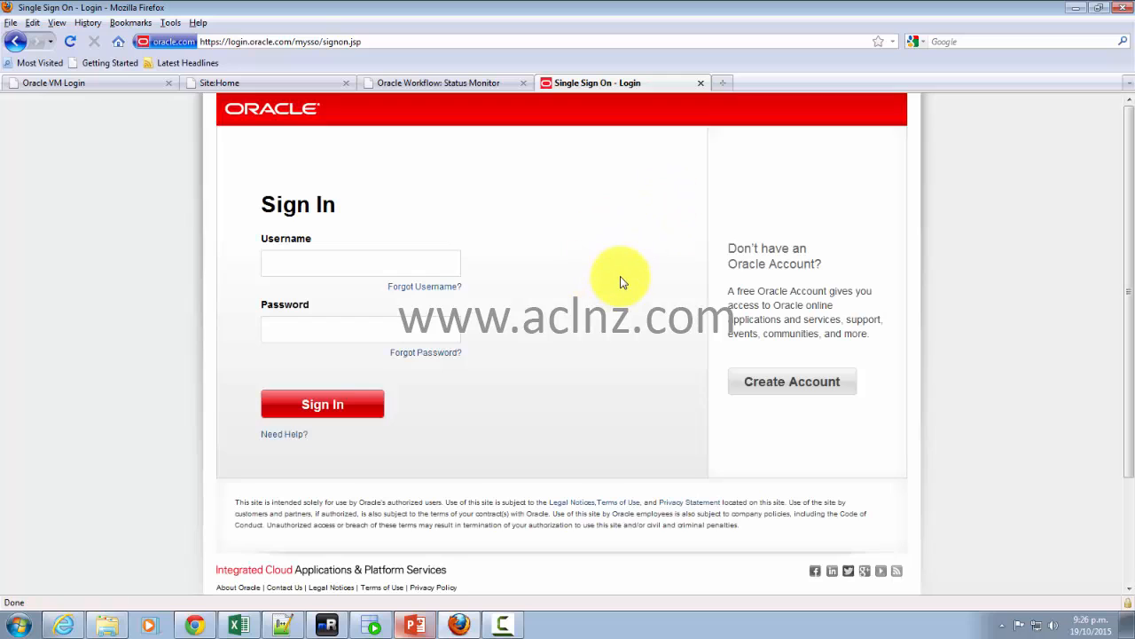
{"action": "left_click", "coordinate": [322, 404]}
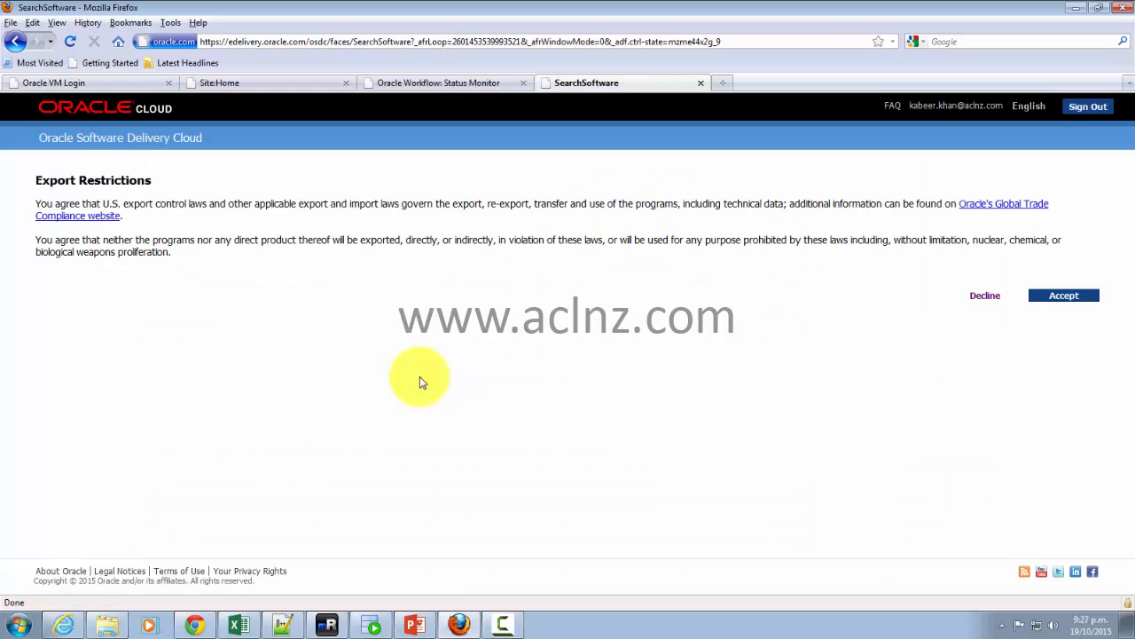
{"action": "mouse_move", "coordinate": [630, 275]}
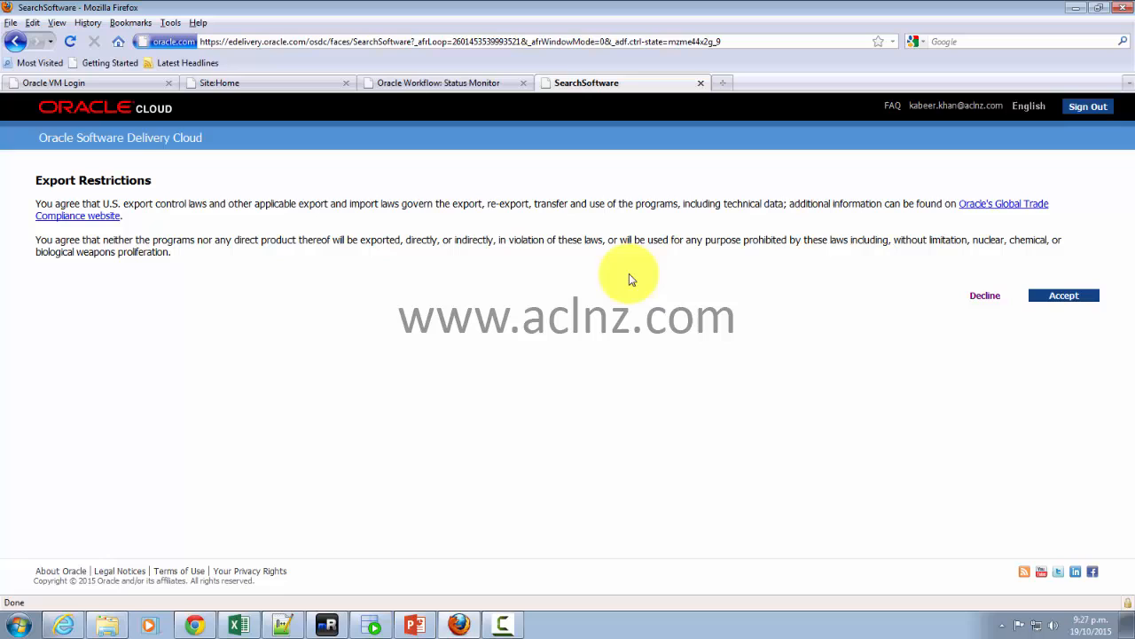
{"action": "mouse_move", "coordinate": [548, 297]}
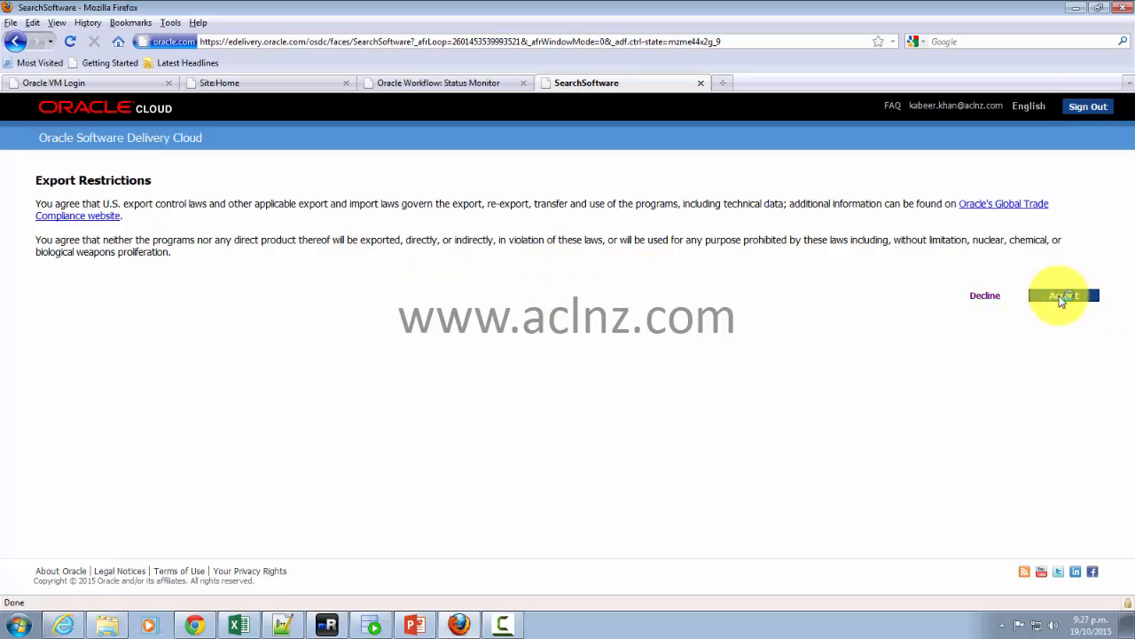
Accept the export restrictions and search for and select Oracle iStore as the product.
{"action": "left_click", "coordinate": [1062, 296]}
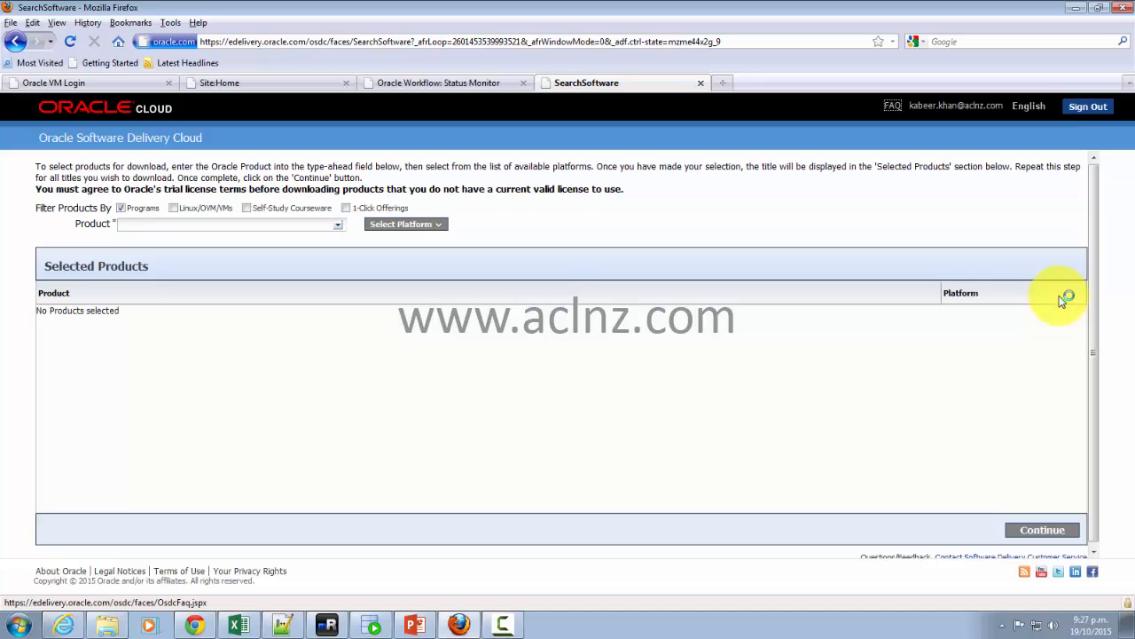
{"action": "mouse_move", "coordinate": [1098, 297]}
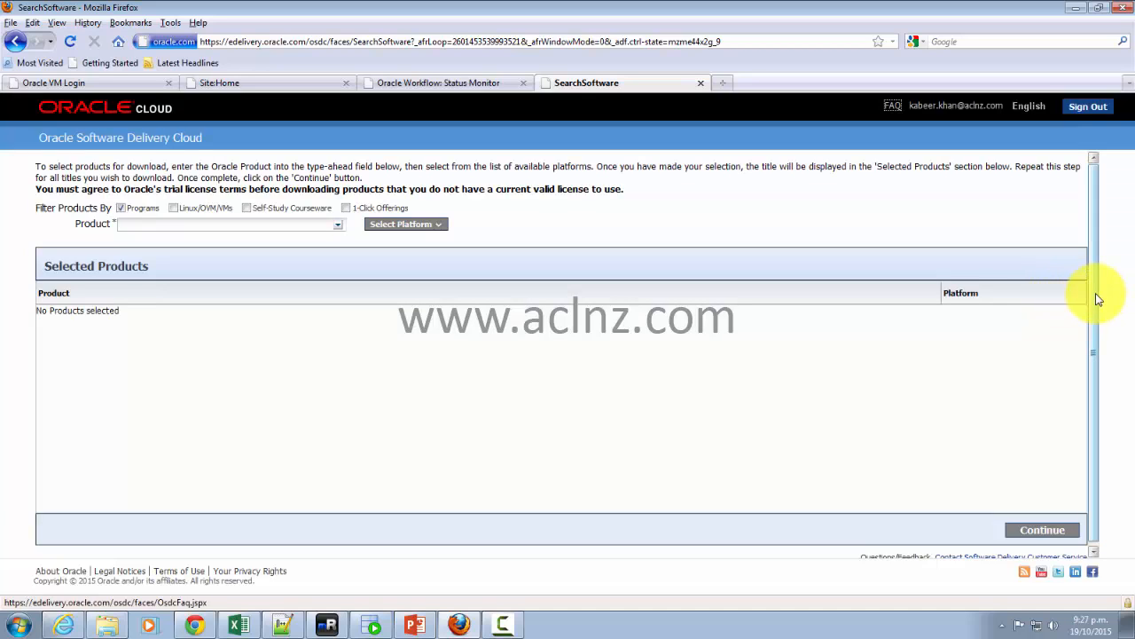
{"action": "left_click", "coordinate": [199, 224]}
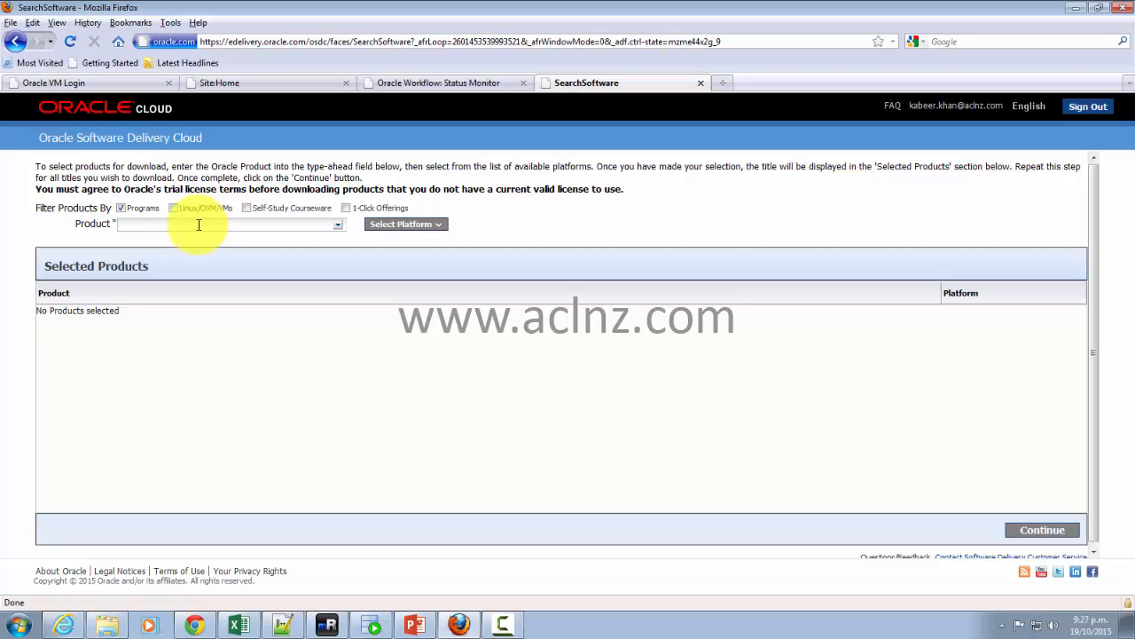
{"action": "left_click", "coordinate": [199, 223]}
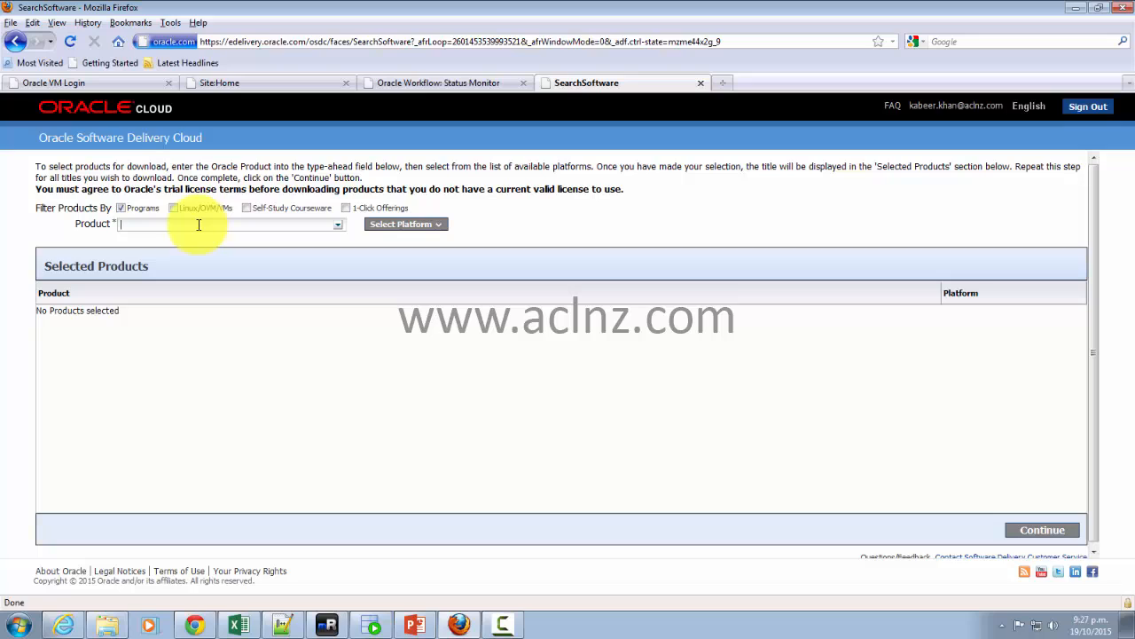
{"action": "type", "text": "s"}
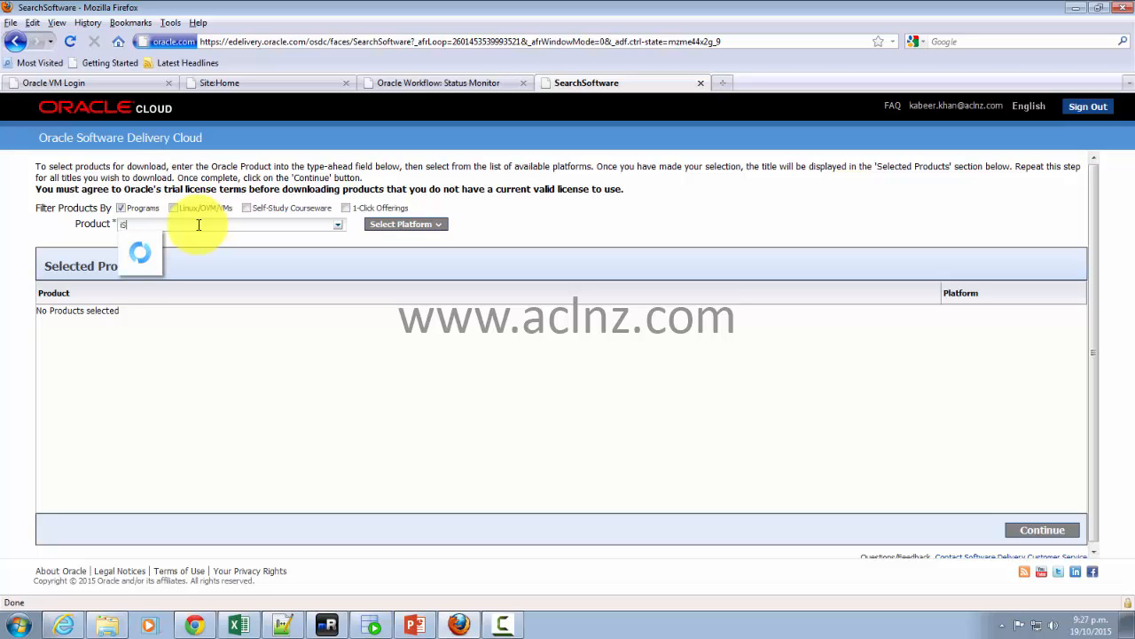
{"action": "type", "text": "Store"}
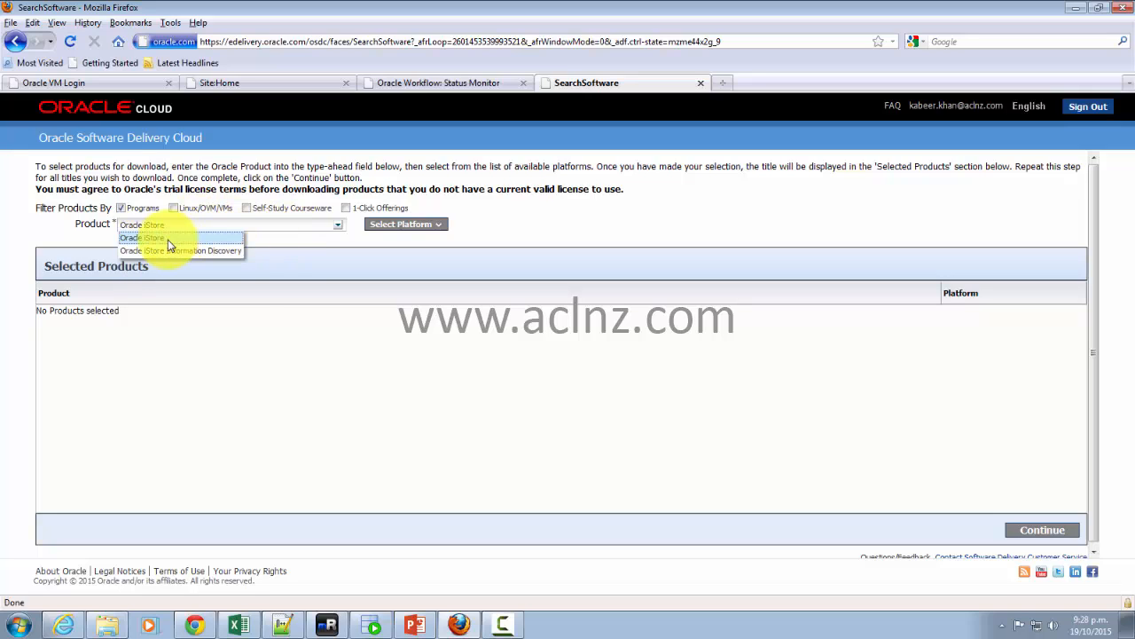
{"action": "left_click", "coordinate": [155, 238]}
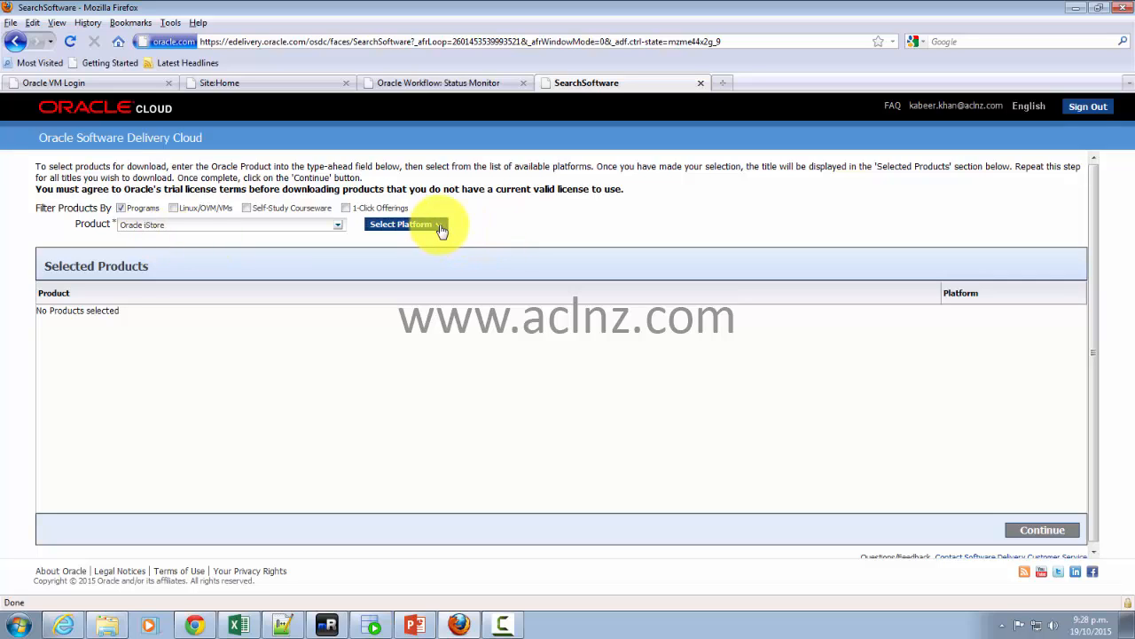
Choose Linux x86-64 as the platform for Oracle iStore and continue to releases.
{"action": "left_click", "coordinate": [405, 223]}
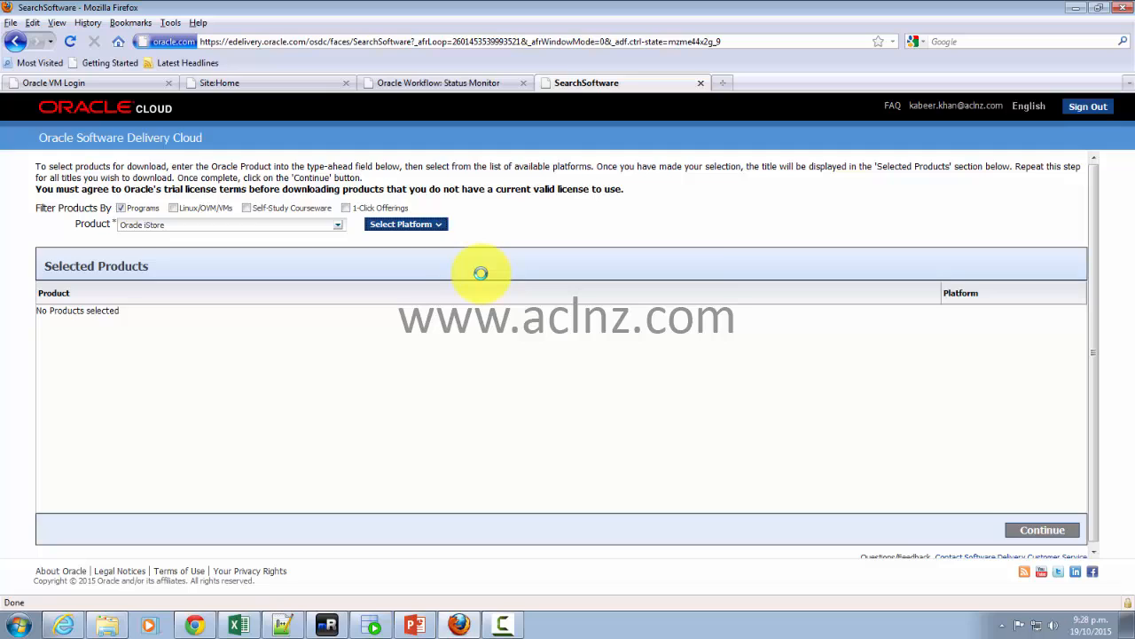
{"action": "left_click", "coordinate": [404, 224]}
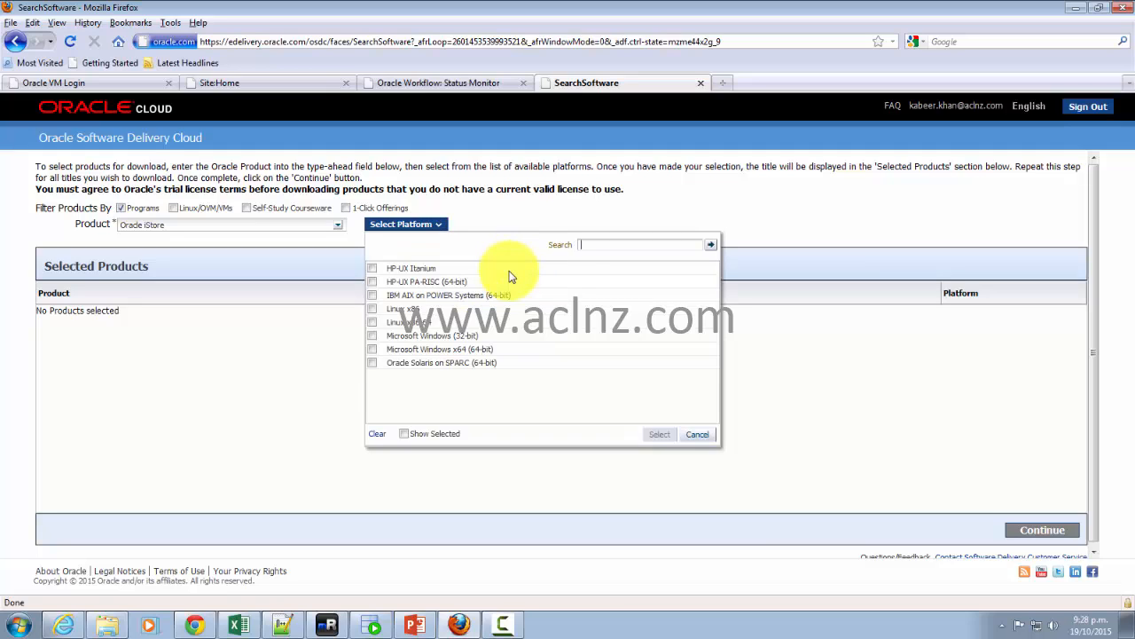
{"action": "mouse_move", "coordinate": [375, 329]}
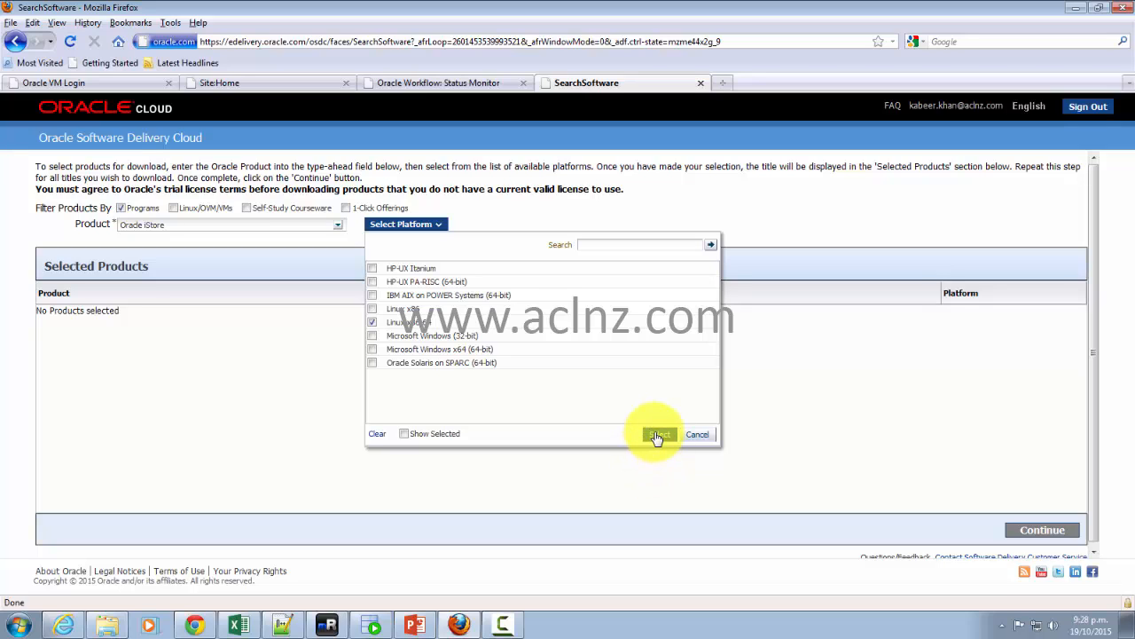
{"action": "left_click", "coordinate": [658, 434]}
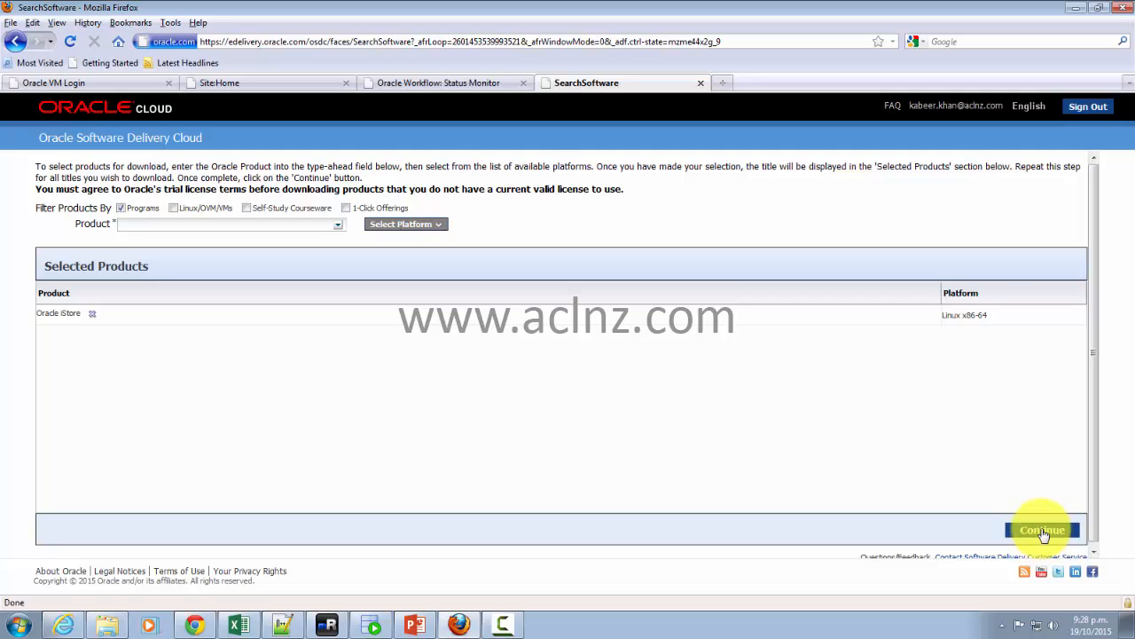
{"action": "left_click", "coordinate": [1041, 529]}
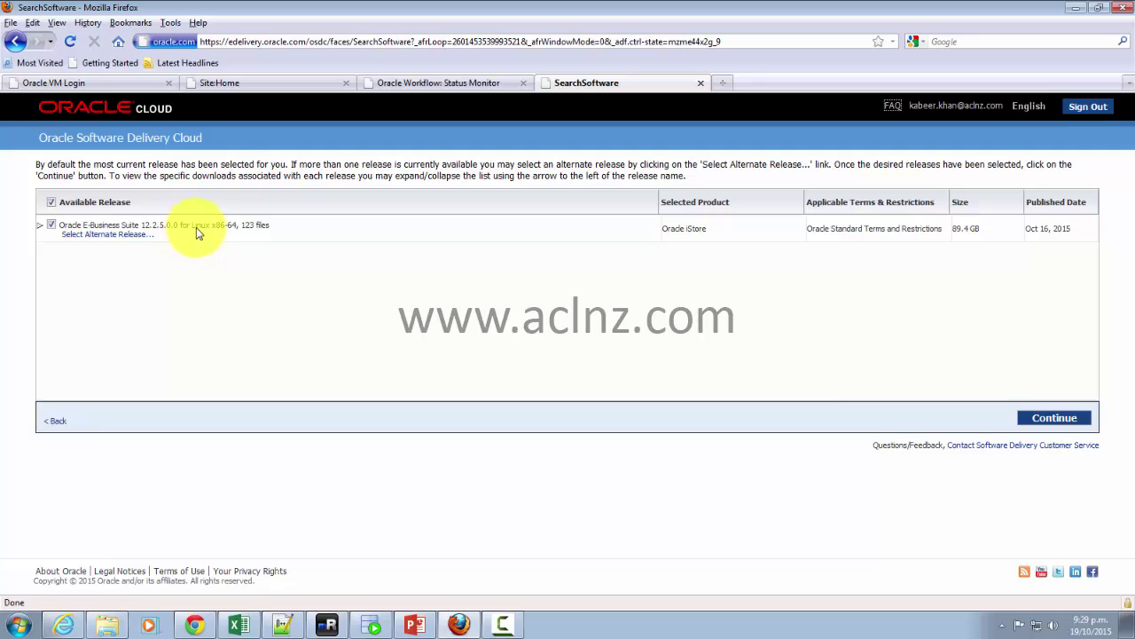
{"action": "mouse_move", "coordinate": [253, 235]}
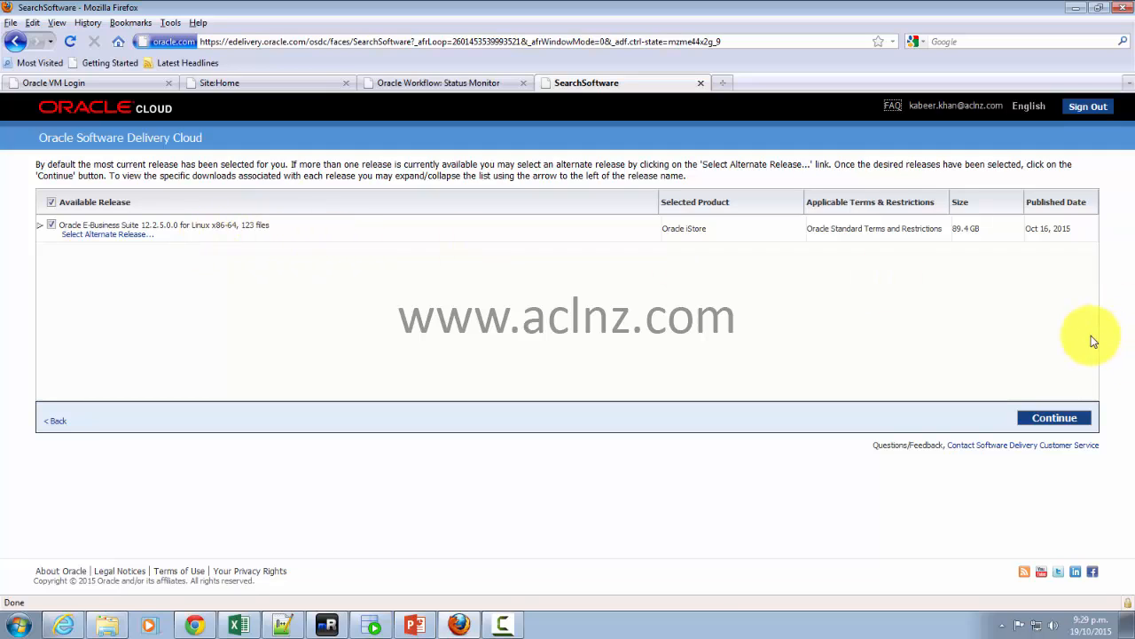
{"action": "mouse_move", "coordinate": [597, 308]}
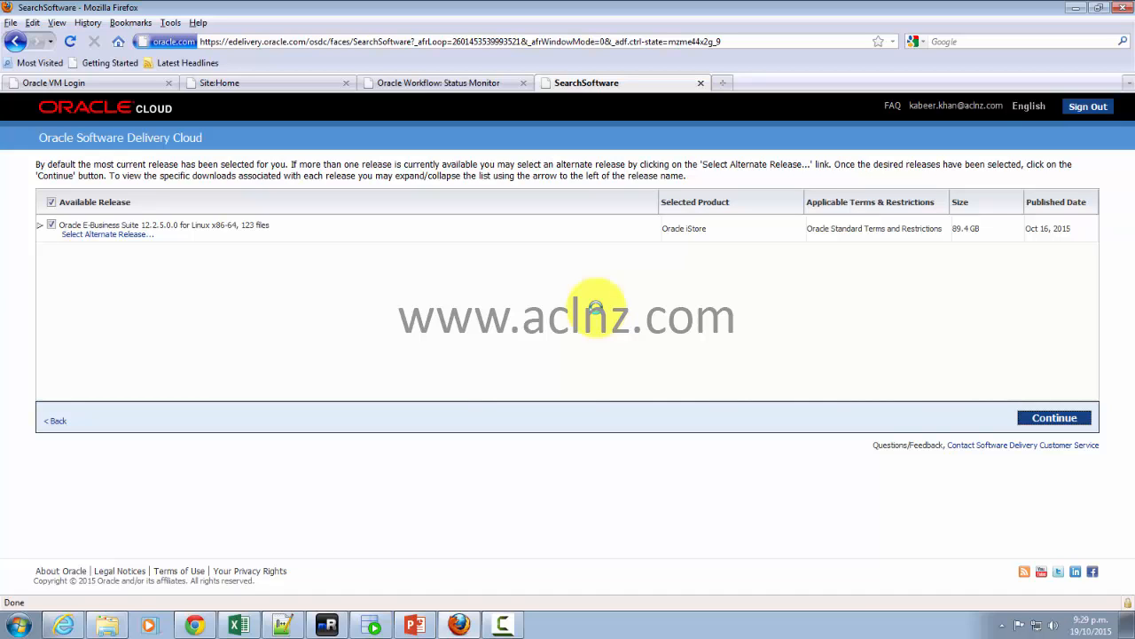
Continue with the E-Business Suite 12.2.5.0.0 release to the license agreement.
{"action": "left_click", "coordinate": [1054, 417]}
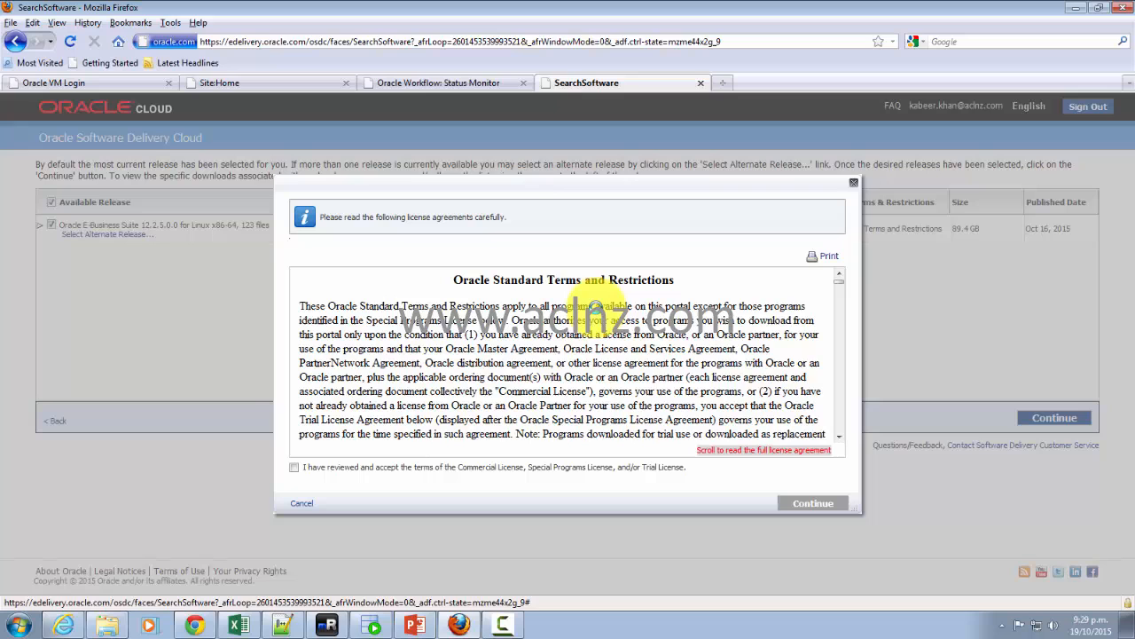
{"action": "mouse_move", "coordinate": [308, 467]}
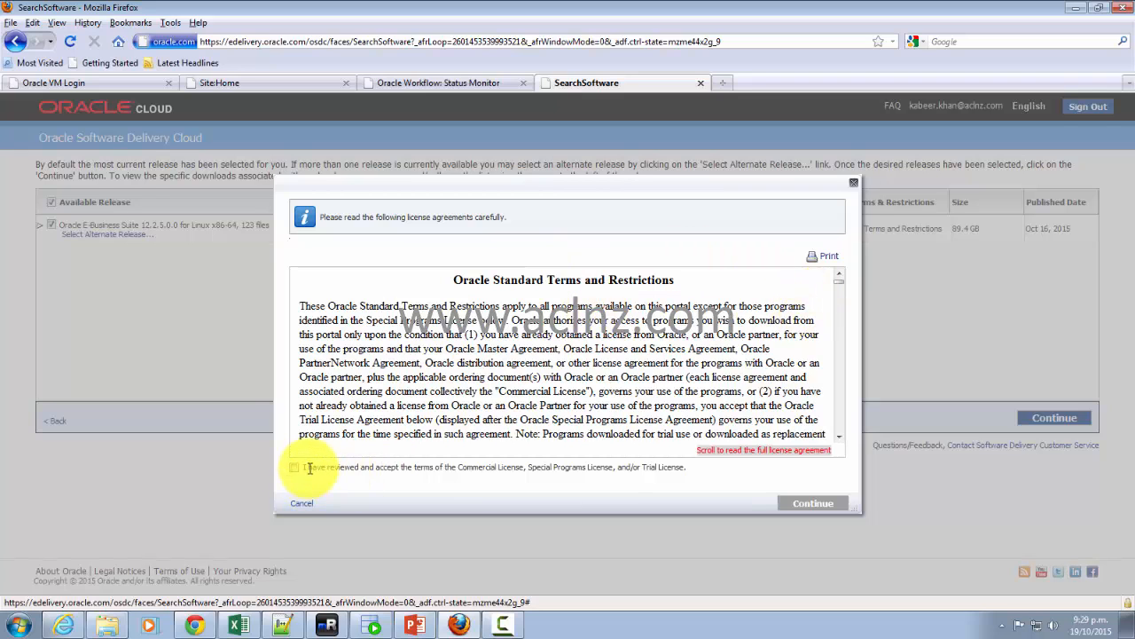
Accept the license terms and continue to the file download list.
{"action": "left_click", "coordinate": [292, 467]}
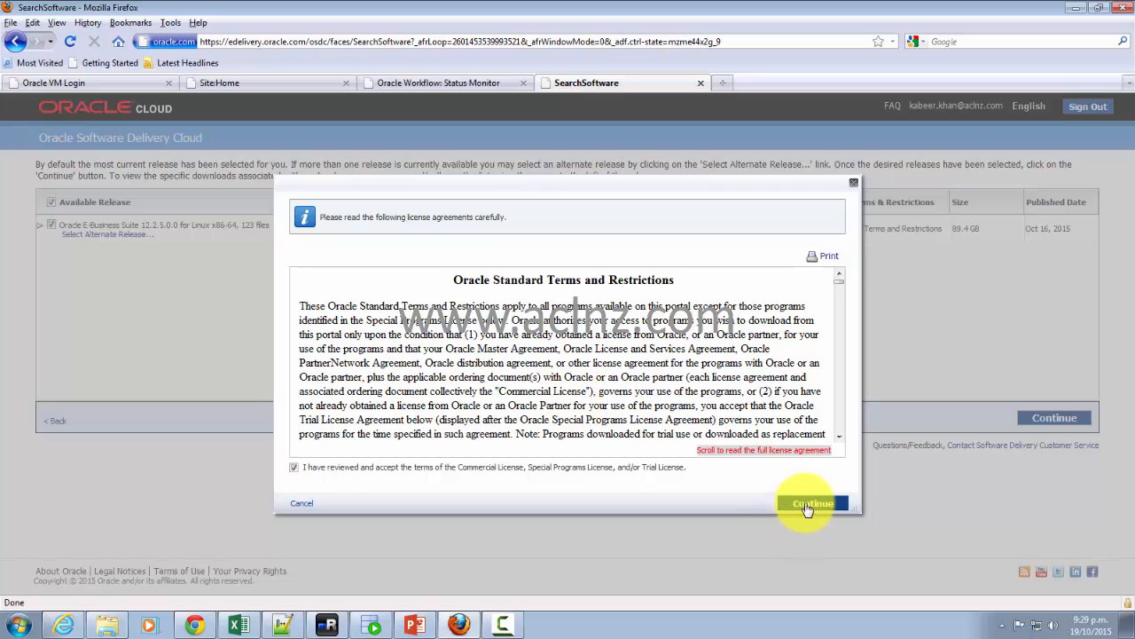
{"action": "left_click", "coordinate": [811, 502]}
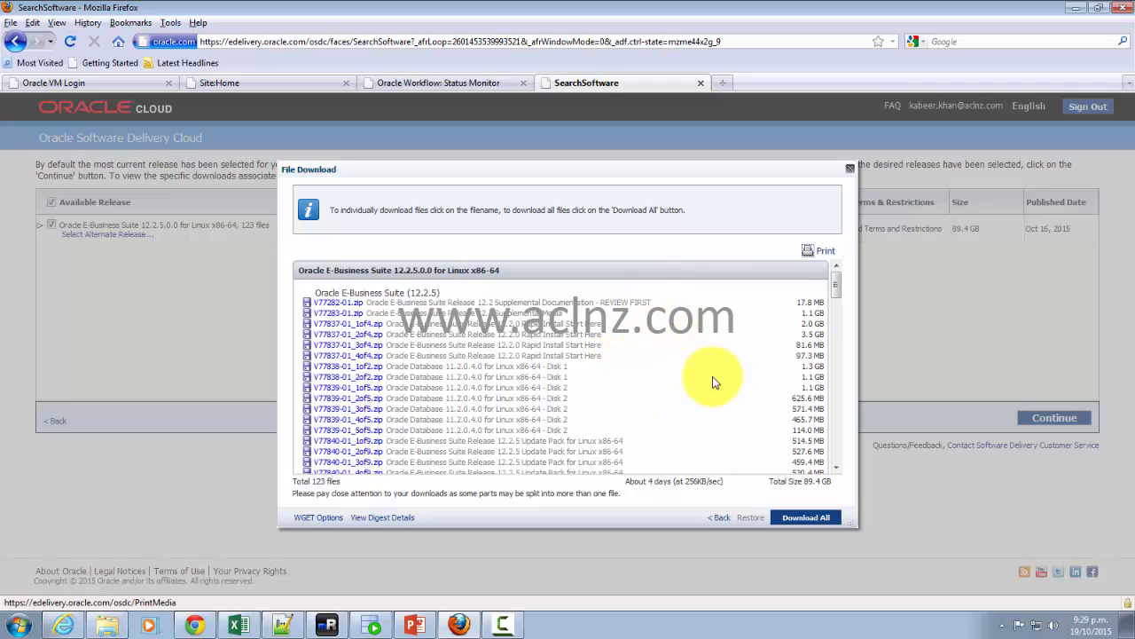
{"action": "mouse_move", "coordinate": [692, 387]}
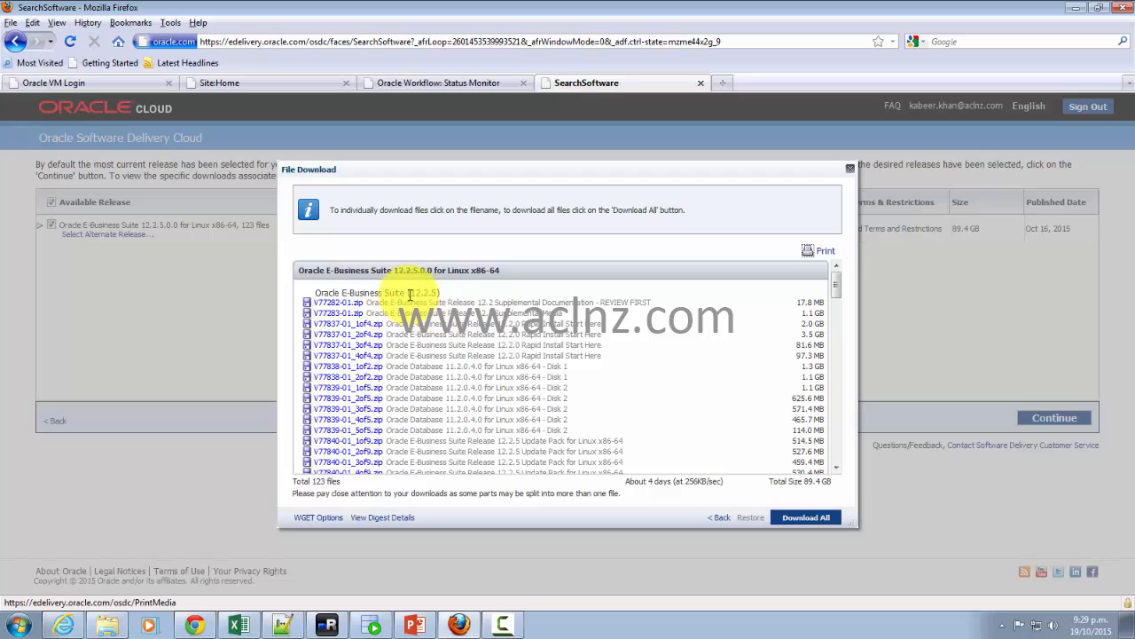
{"action": "mouse_move", "coordinate": [655, 379]}
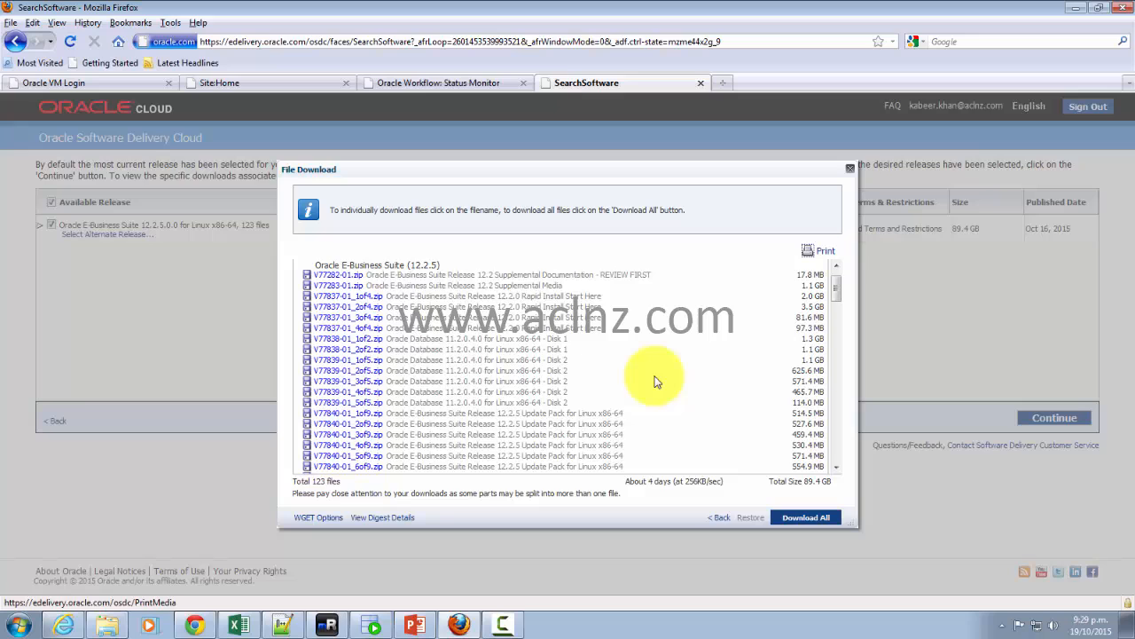
Scroll the download list to the V77840 12.2.5 Update Pack zip files.
{"action": "scroll", "scroll_direction": "down", "scroll_amount": 3}
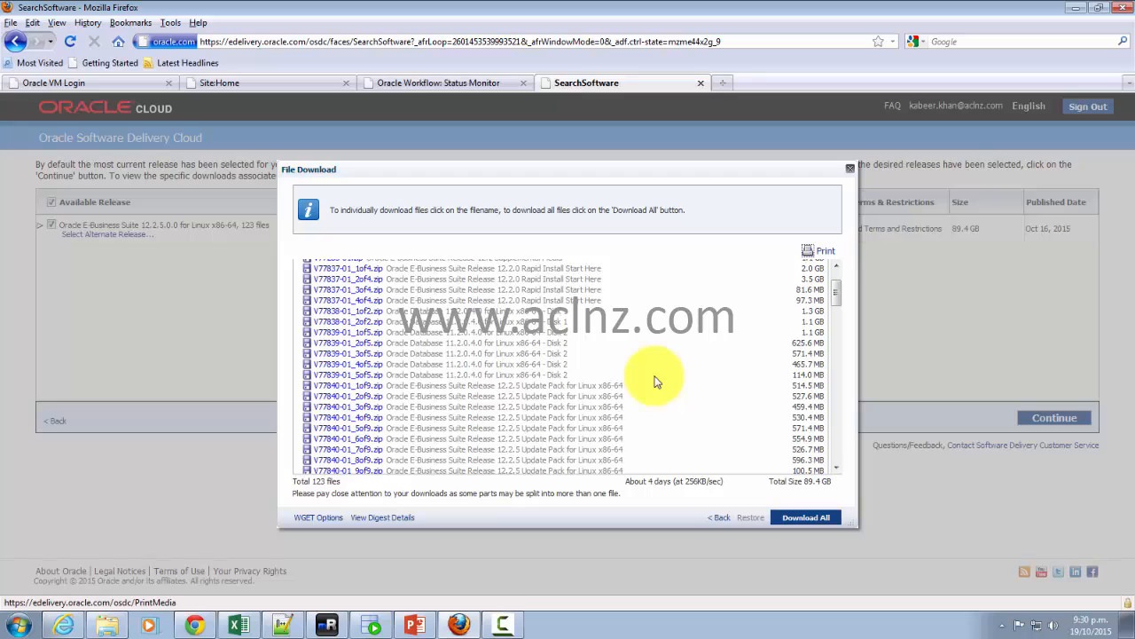
{"action": "scroll", "scroll_direction": "down", "scroll_amount": 3}
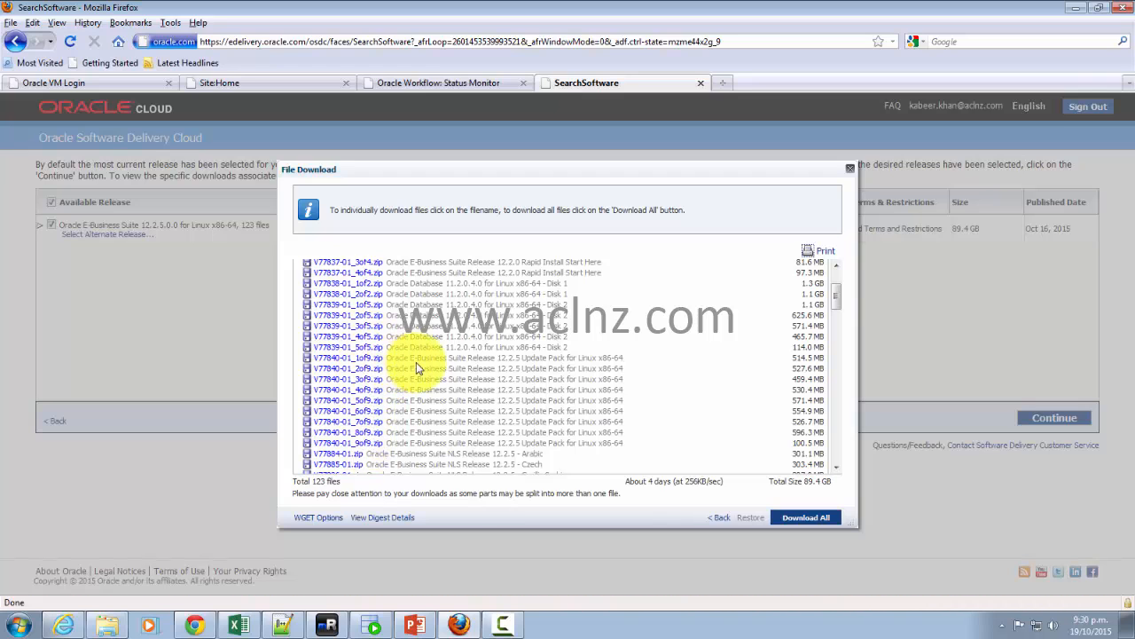
{"action": "mouse_move", "coordinate": [486, 368]}
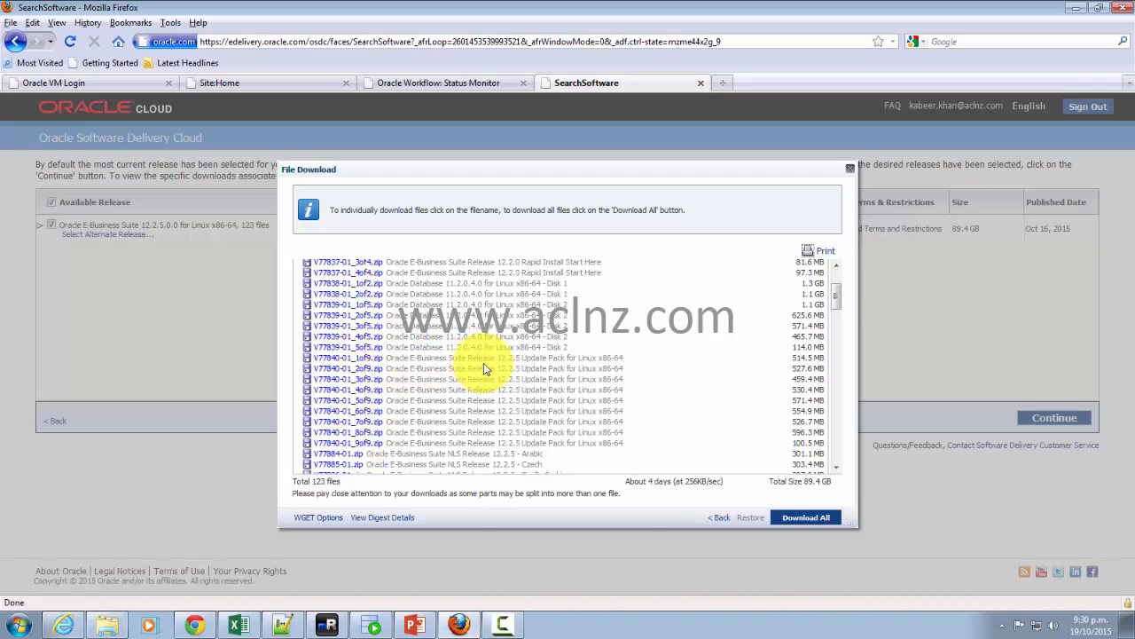
{"action": "mouse_move", "coordinate": [527, 368]}
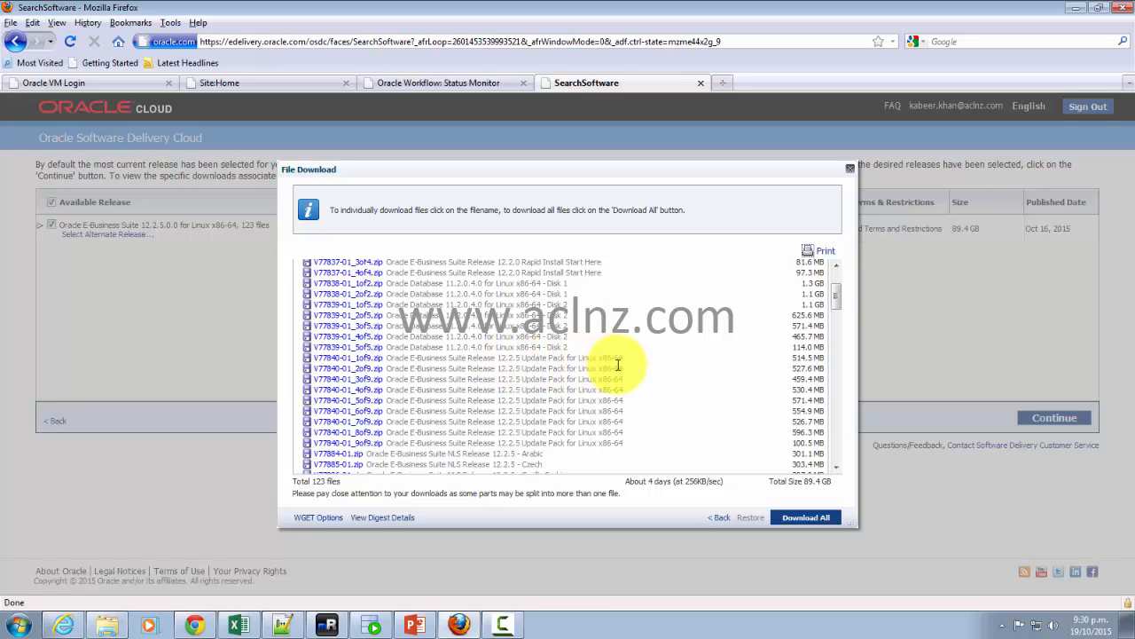
{"action": "mouse_move", "coordinate": [644, 393]}
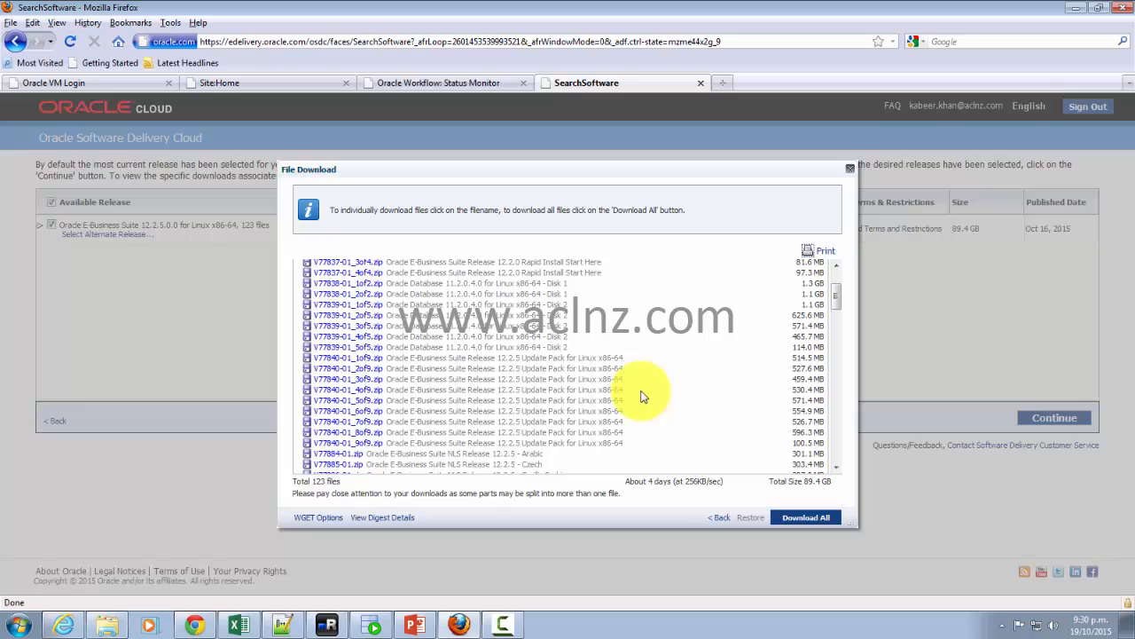
{"action": "mouse_move", "coordinate": [645, 395]}
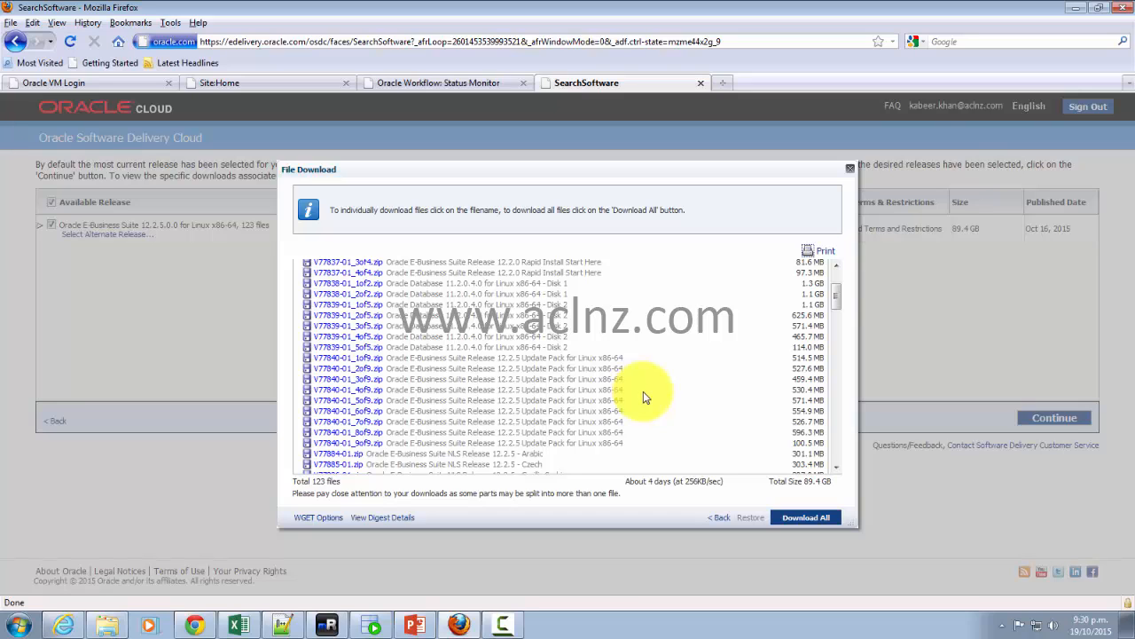